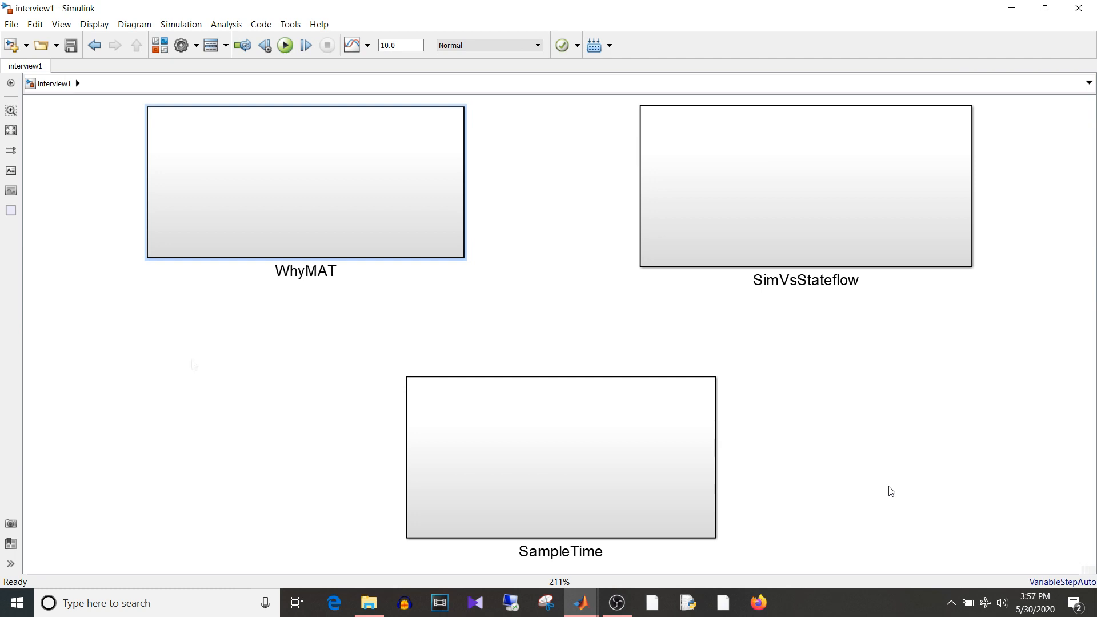
# Enter the WhyMAT subsystem from the interview1 top level
pyautogui.click(204, 377)
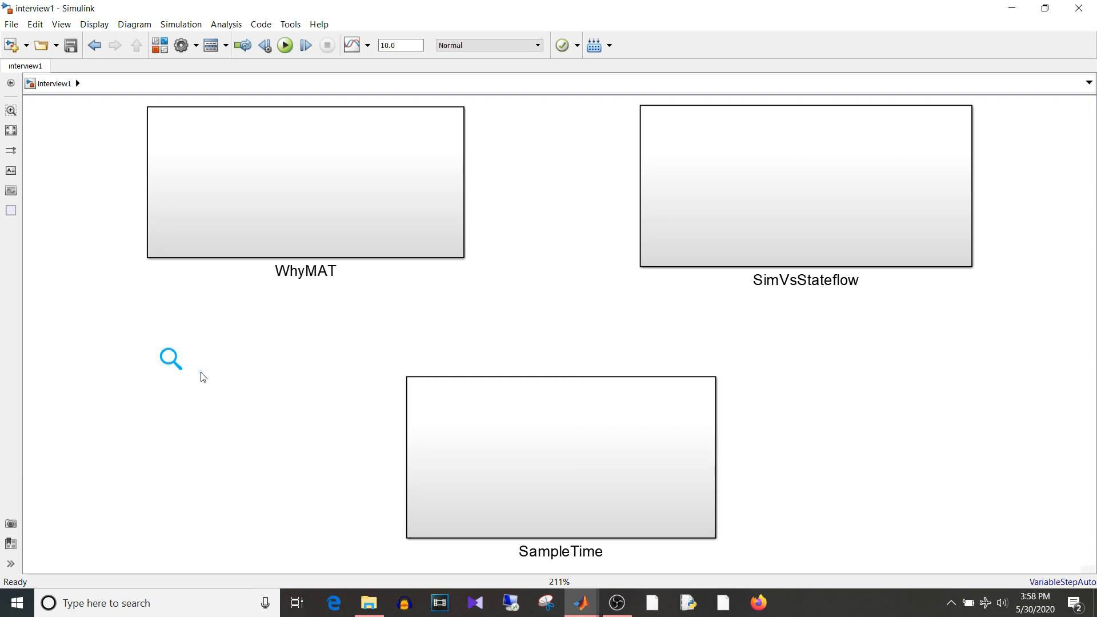
pyautogui.click(305, 197)
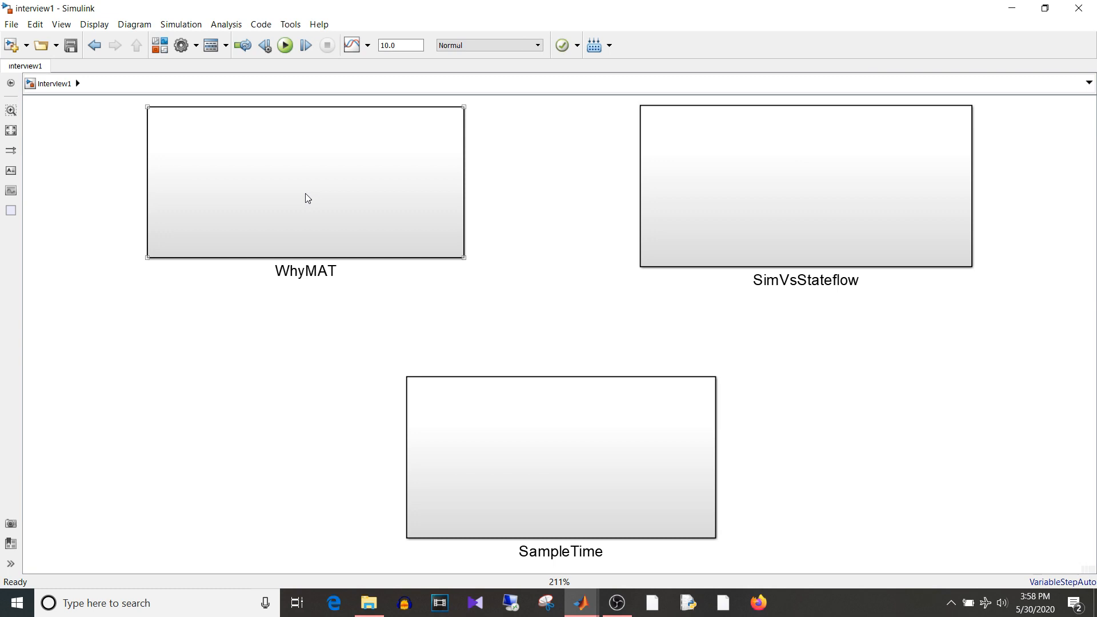
pyautogui.doubleClick(305, 182)
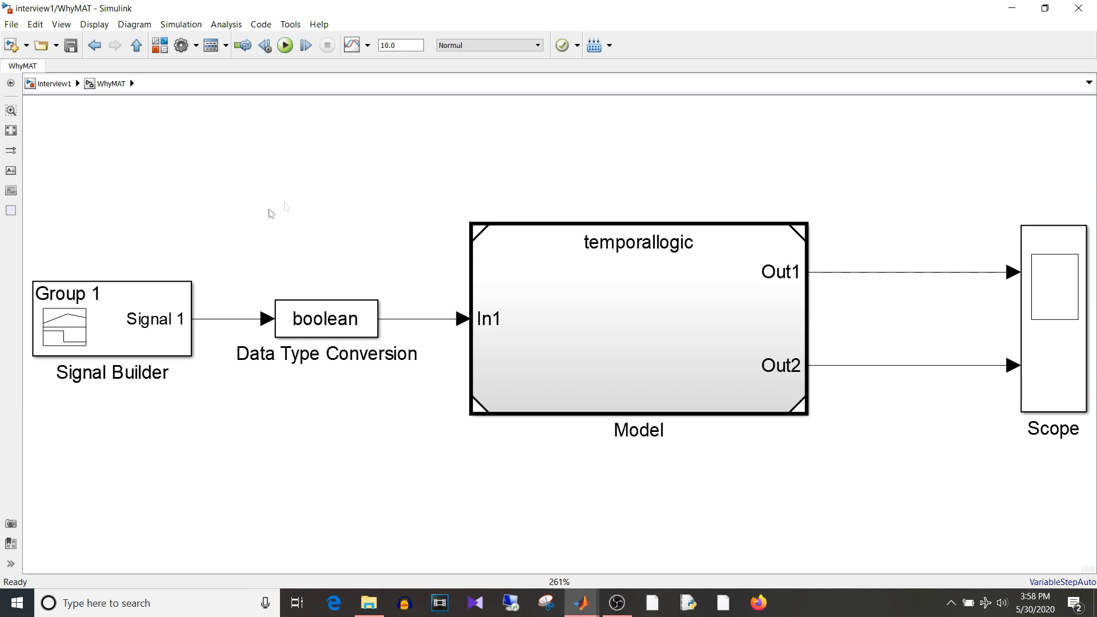
# Point out the temporallogic Model, Signal Builder and boolean conversion blocks
pyautogui.click(637, 319)
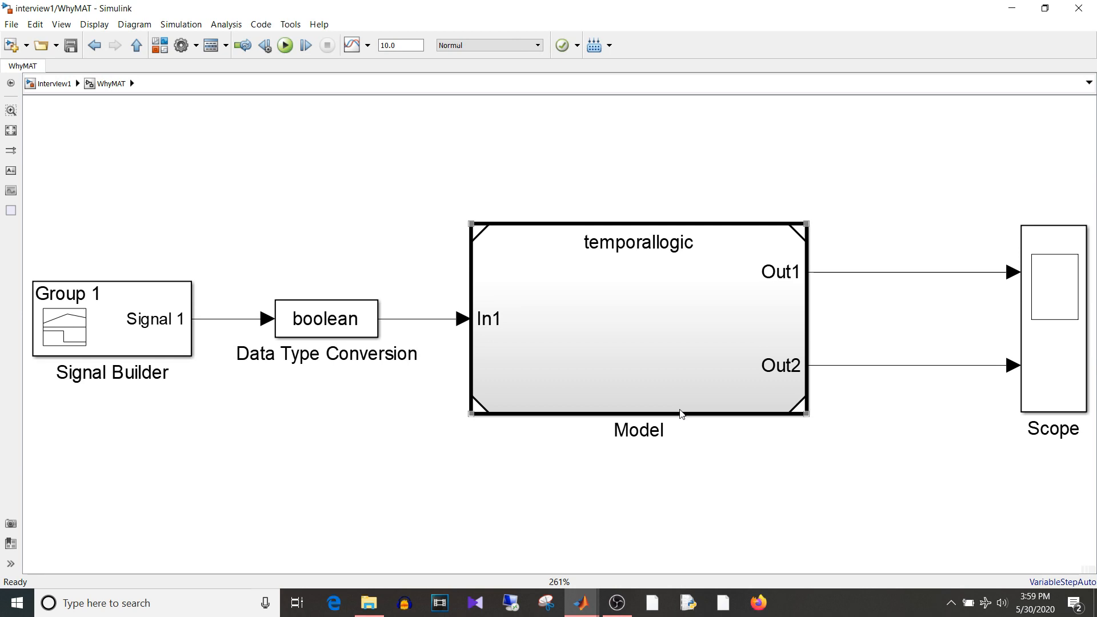
pyautogui.click(112, 319)
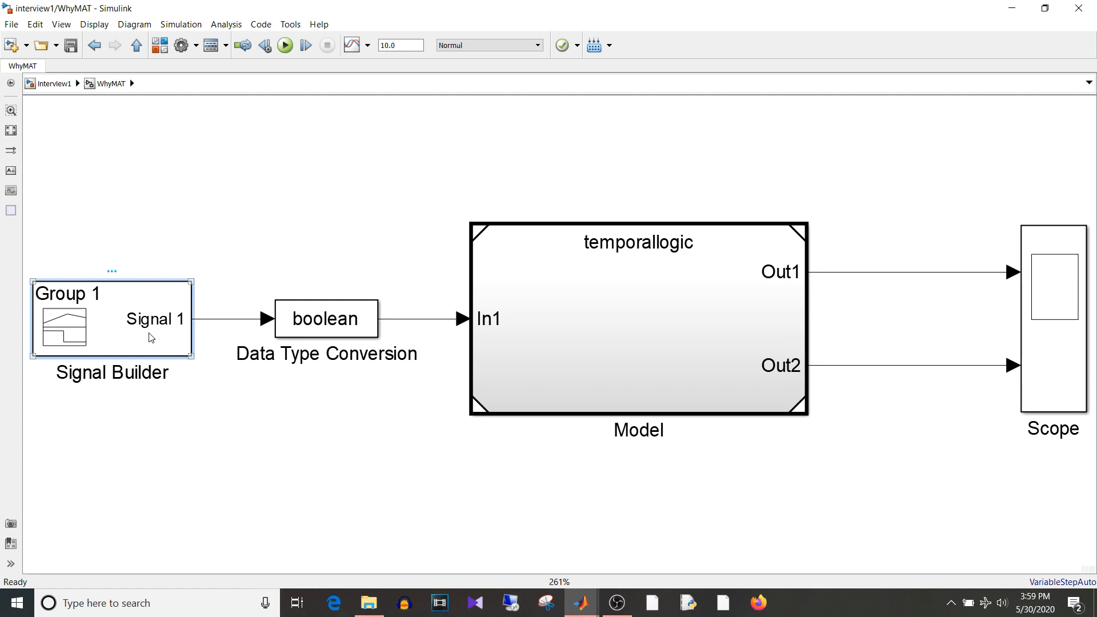
pyautogui.click(326, 319)
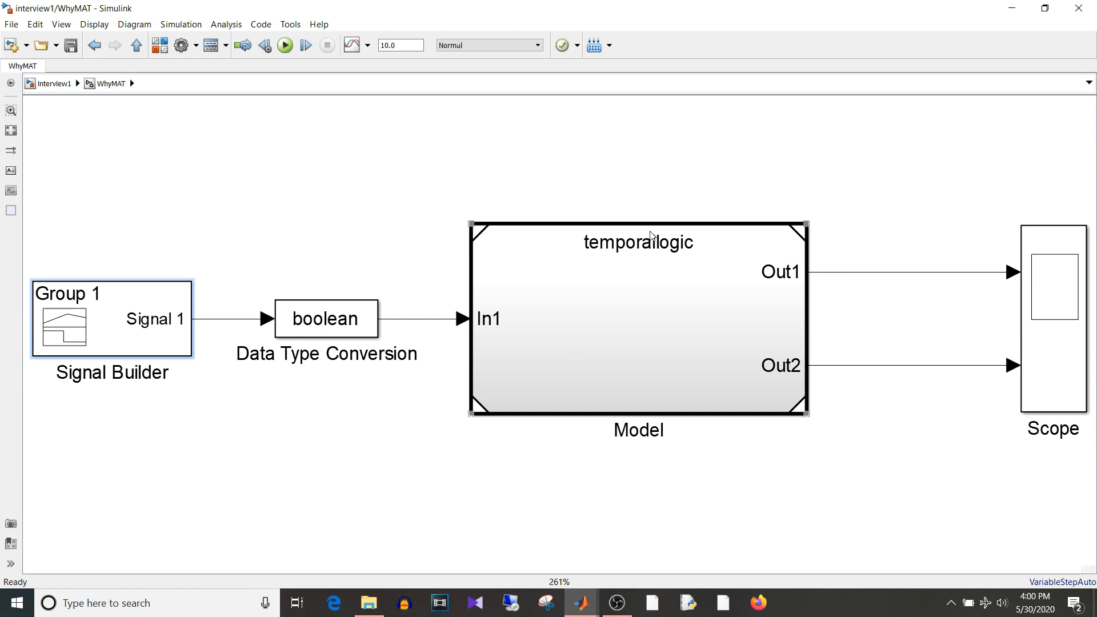
pyautogui.moveTo(653, 336)
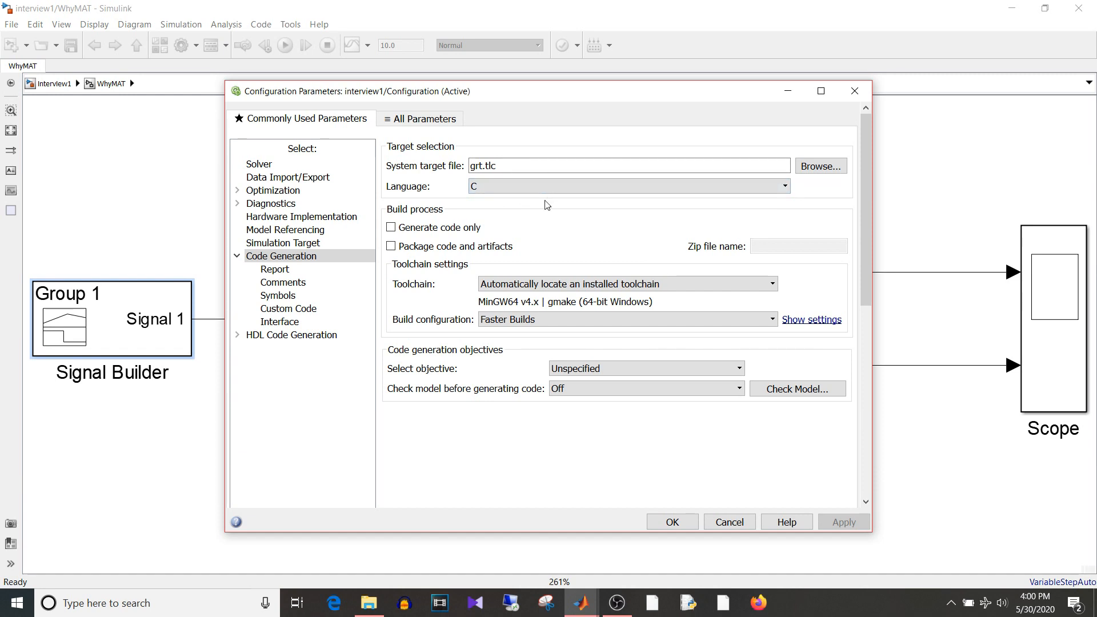
pyautogui.moveTo(821, 166)
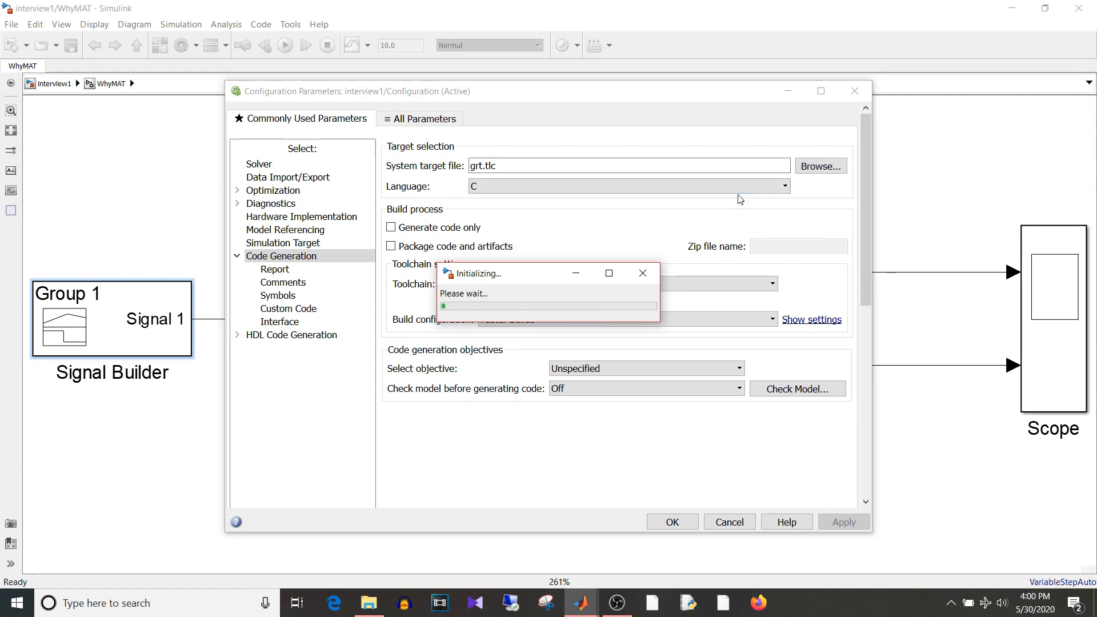
pyautogui.click(820, 166)
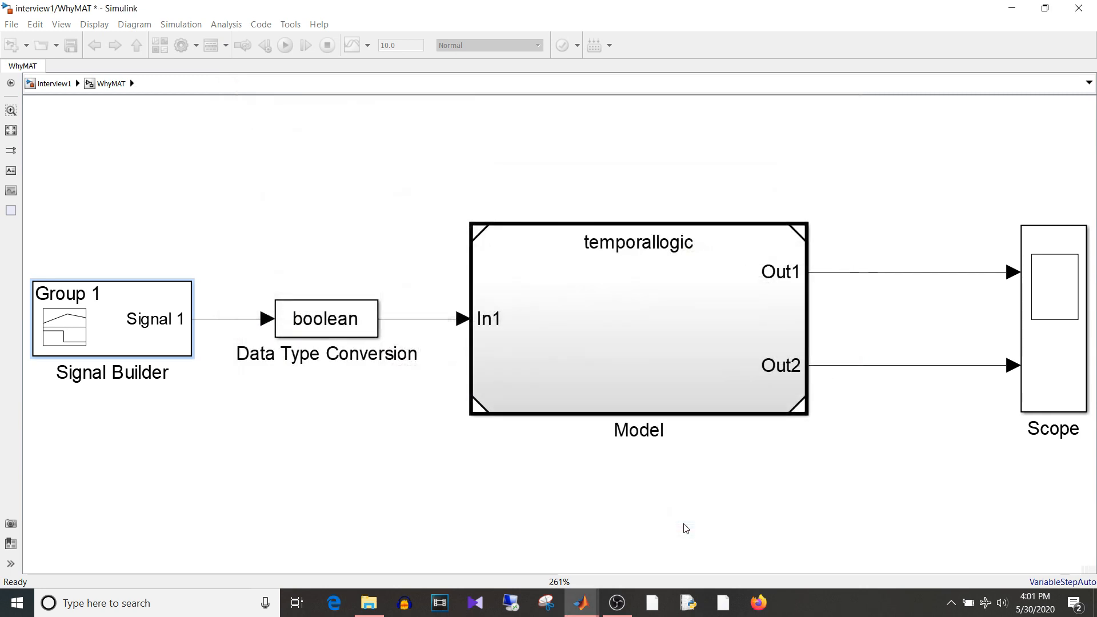
# Go into the referenced temporallogic model and its Enabled Subsystem, then back to interview1
pyautogui.click(285, 45)
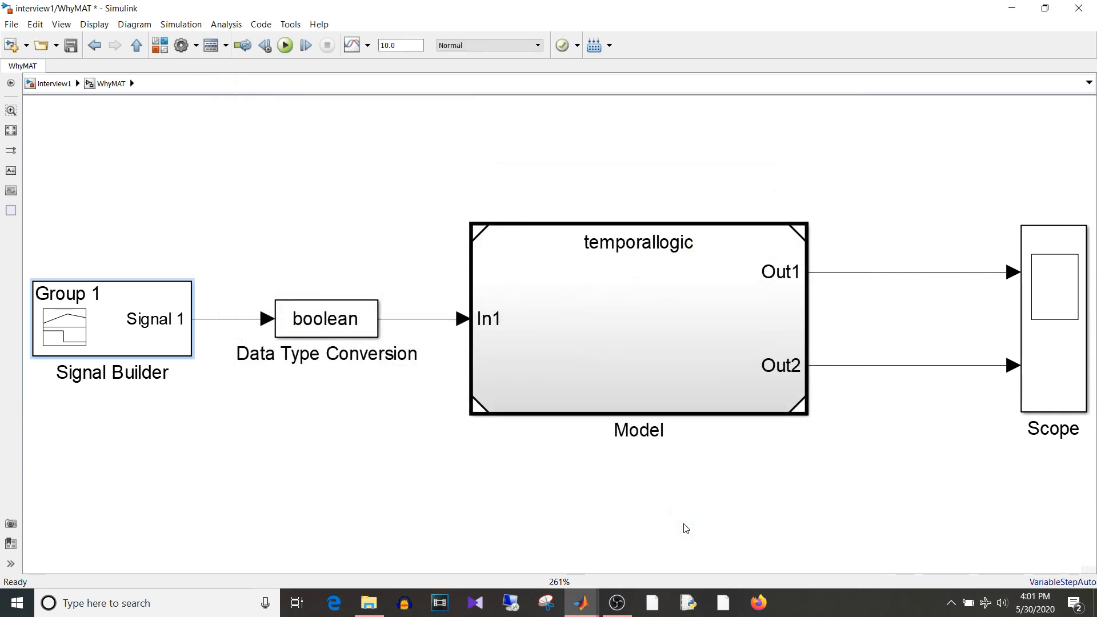
pyautogui.click(637, 319)
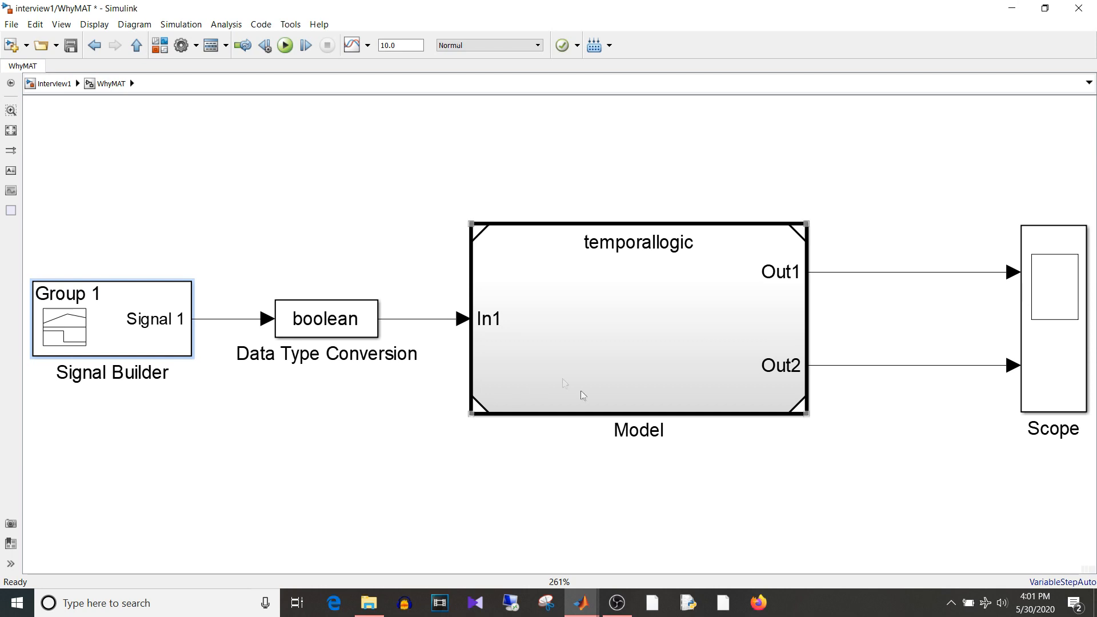
pyautogui.doubleClick(636, 319)
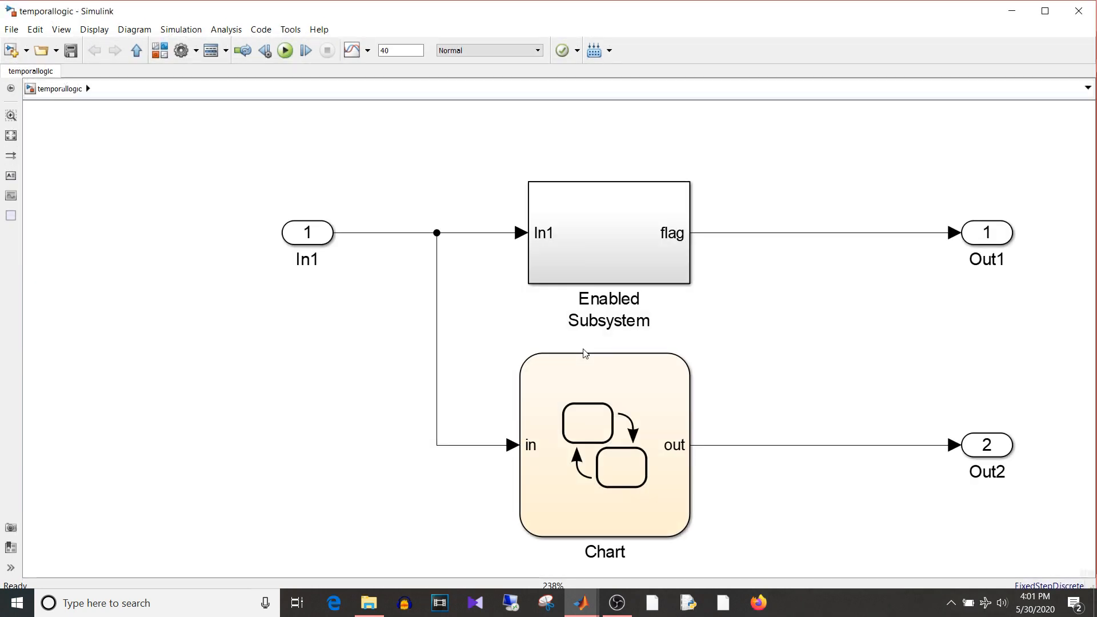
pyautogui.moveTo(748, 364)
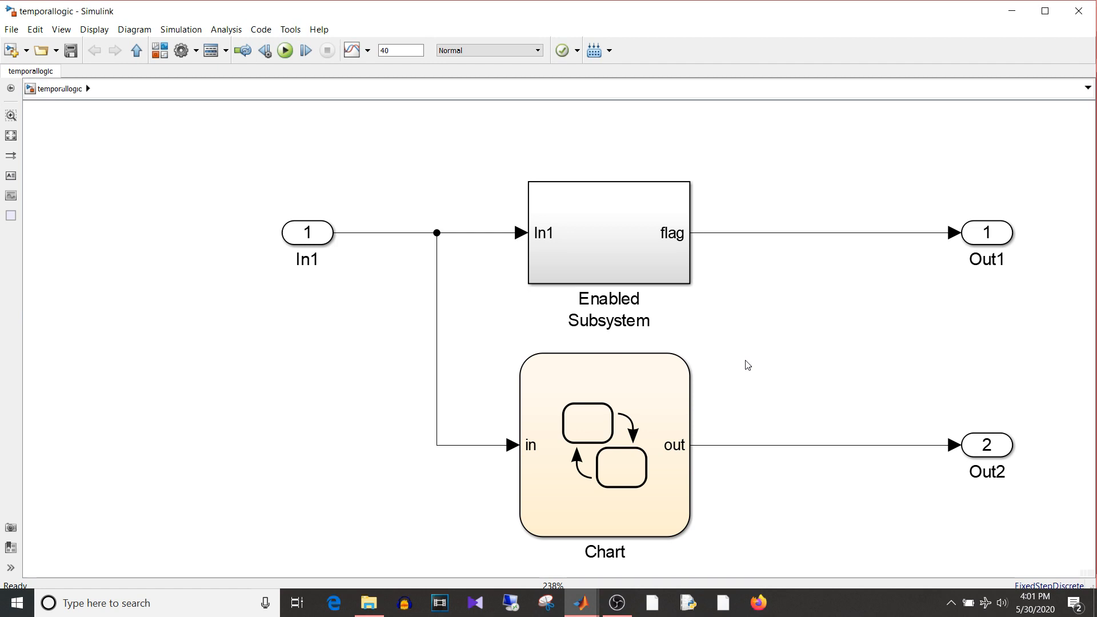
pyautogui.doubleClick(607, 233)
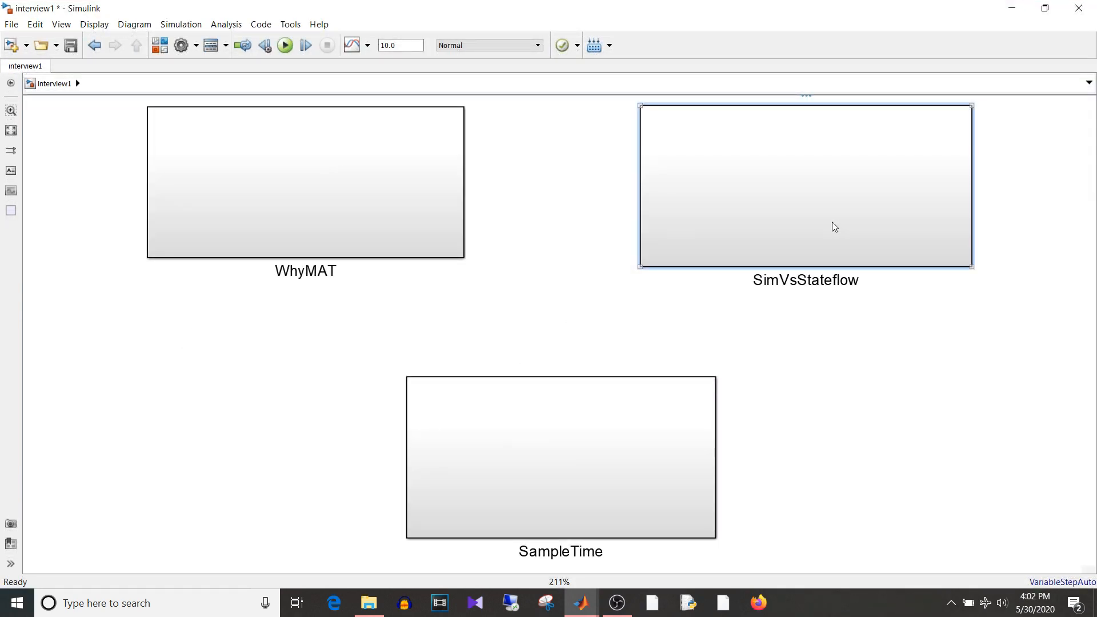
pyautogui.doubleClick(805, 185)
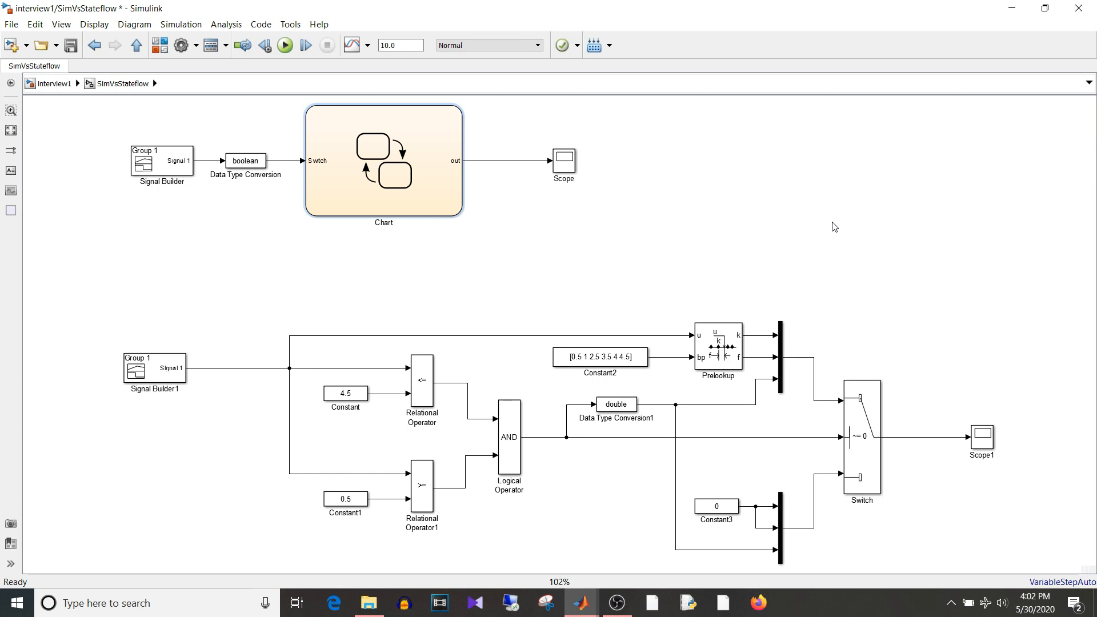
pyautogui.moveTo(484, 435)
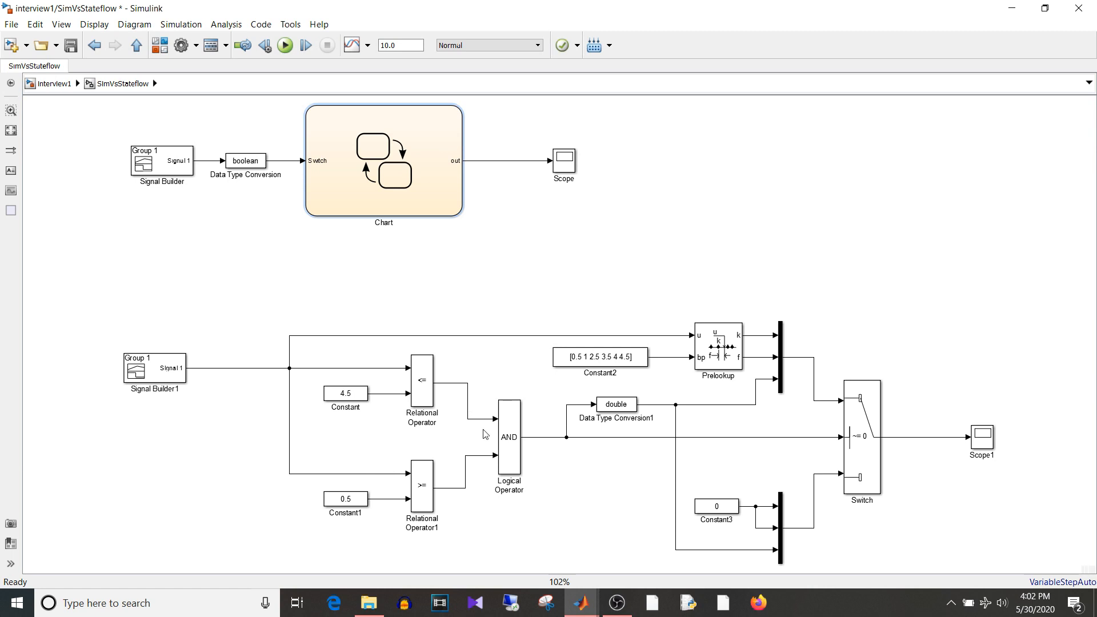
pyautogui.moveTo(486, 540)
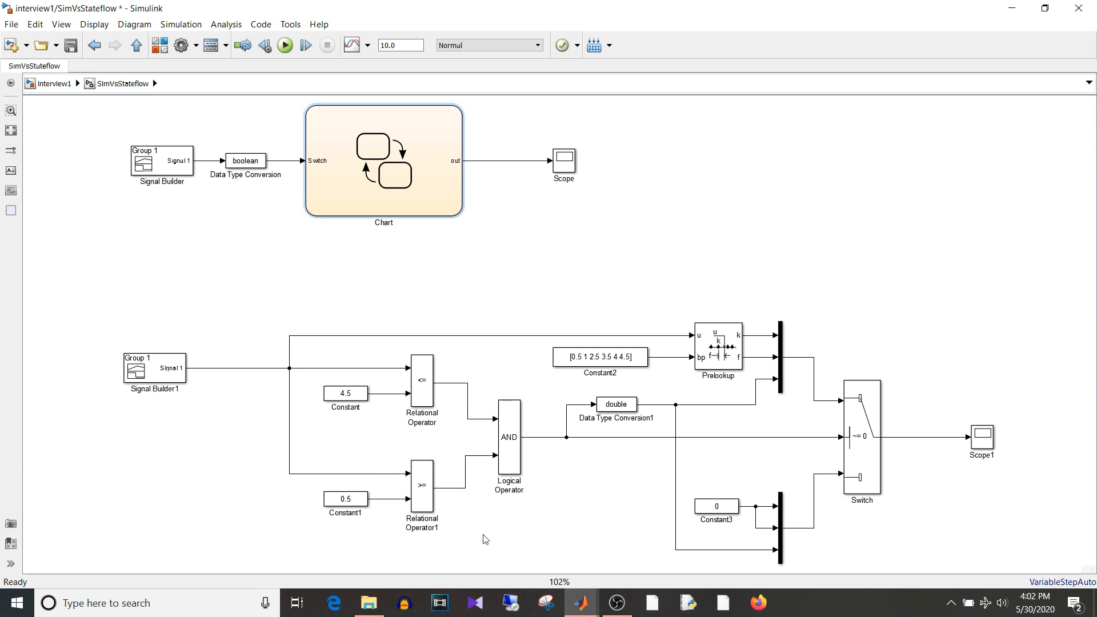
pyautogui.moveTo(460, 485)
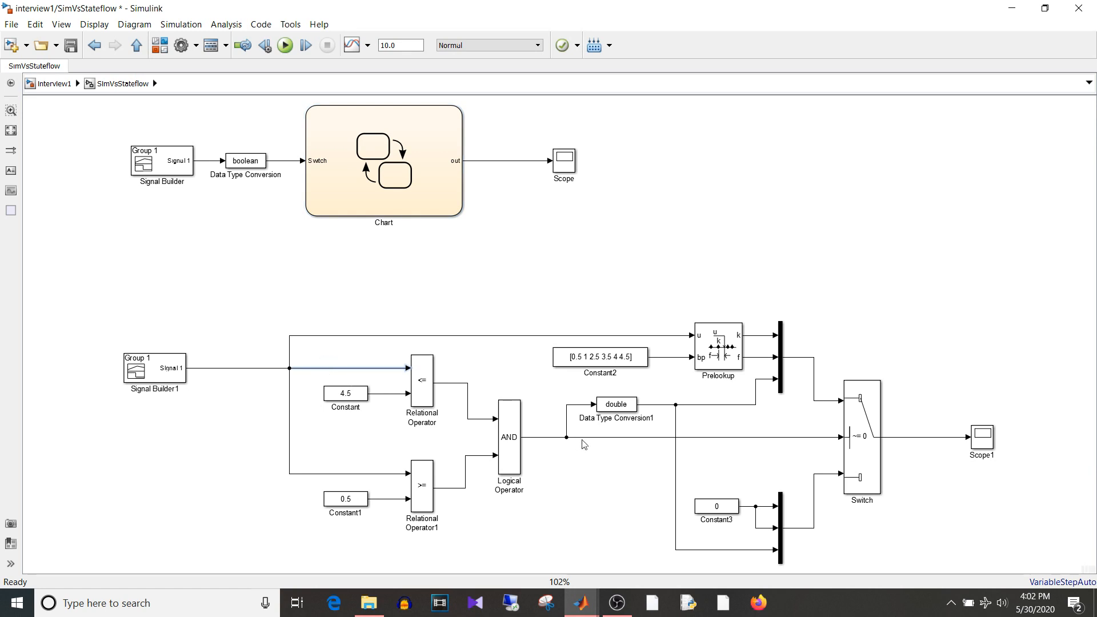
pyautogui.moveTo(494, 476)
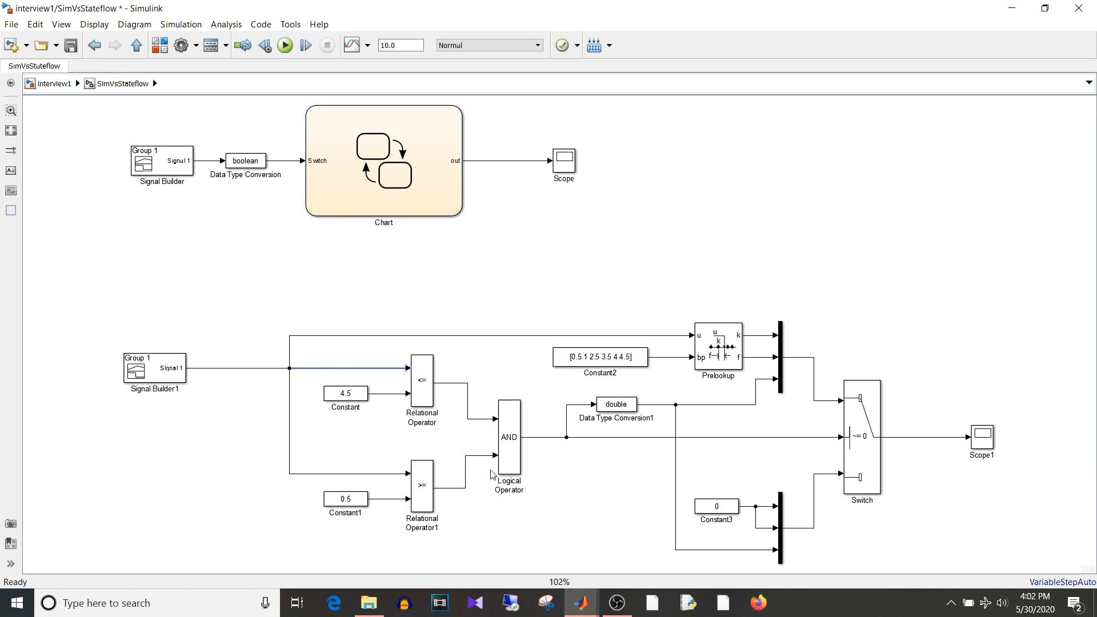
pyautogui.moveTo(756, 576)
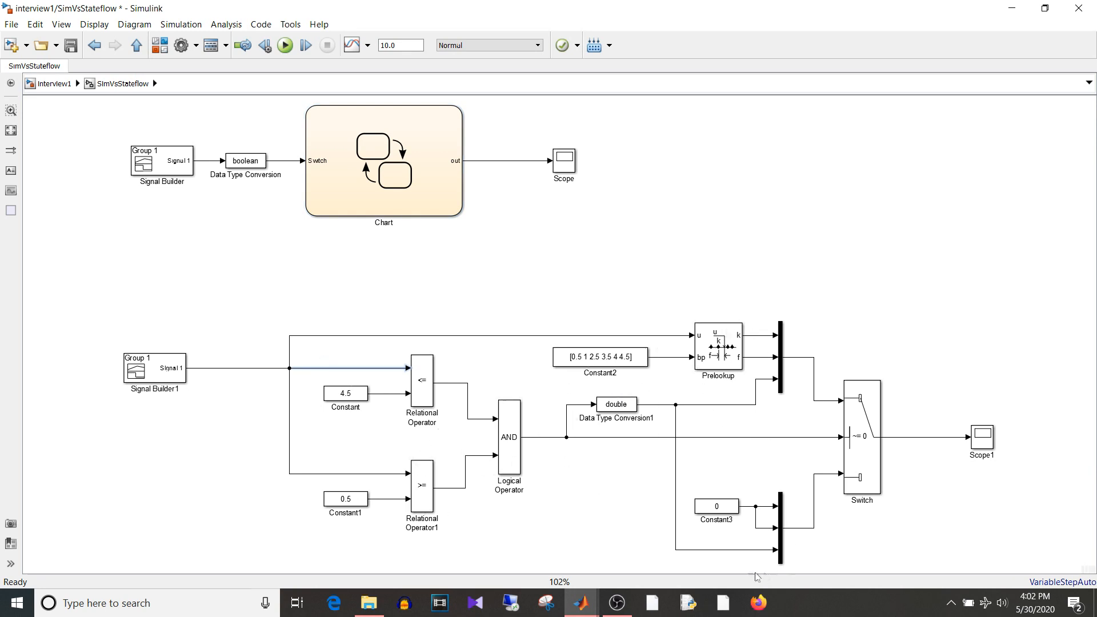
pyautogui.moveTo(739, 529)
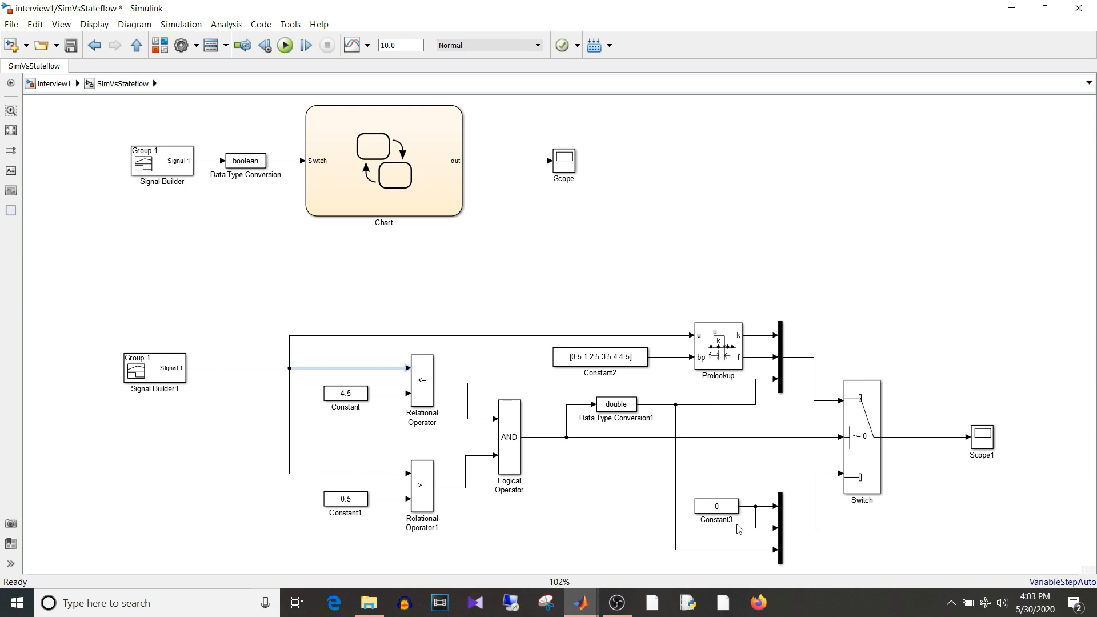
pyautogui.click(383, 161)
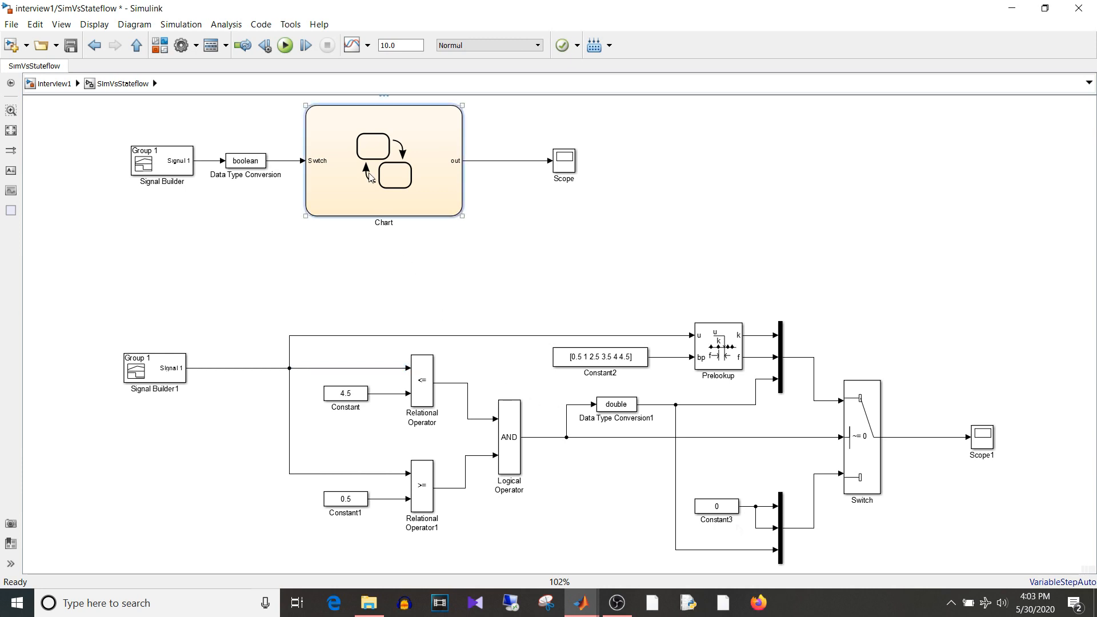
pyautogui.doubleClick(383, 162)
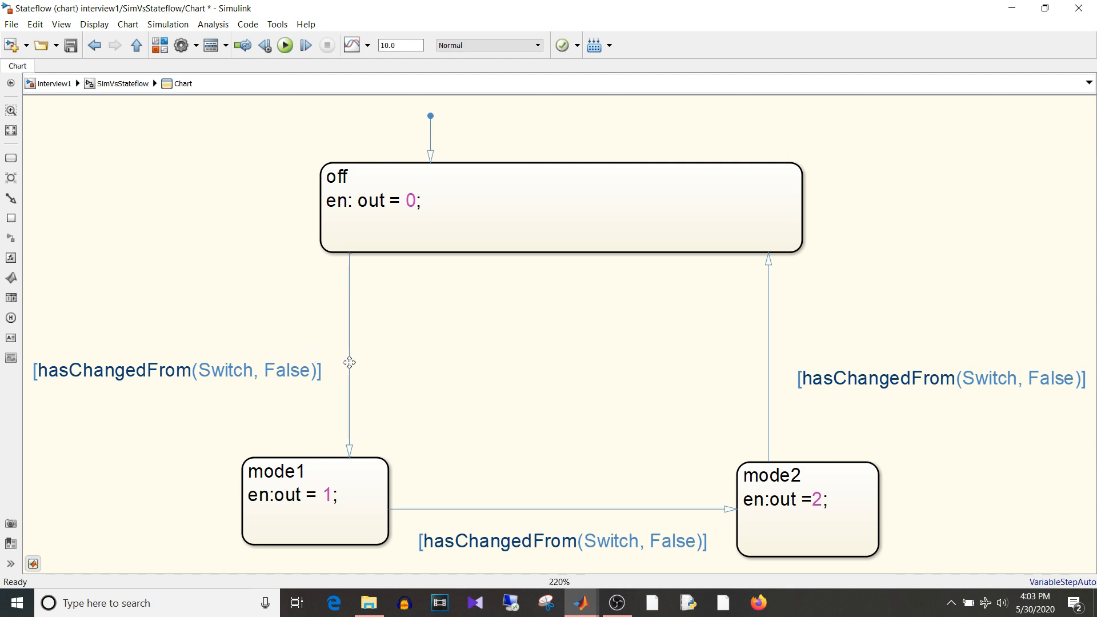
pyautogui.click(349, 363)
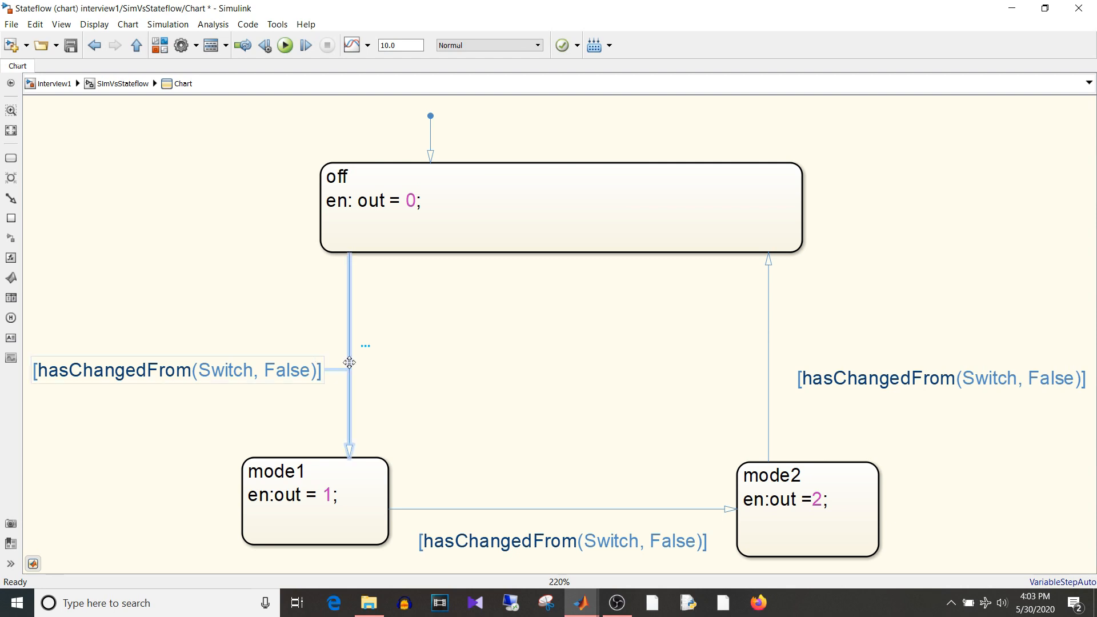
pyautogui.moveTo(439, 370)
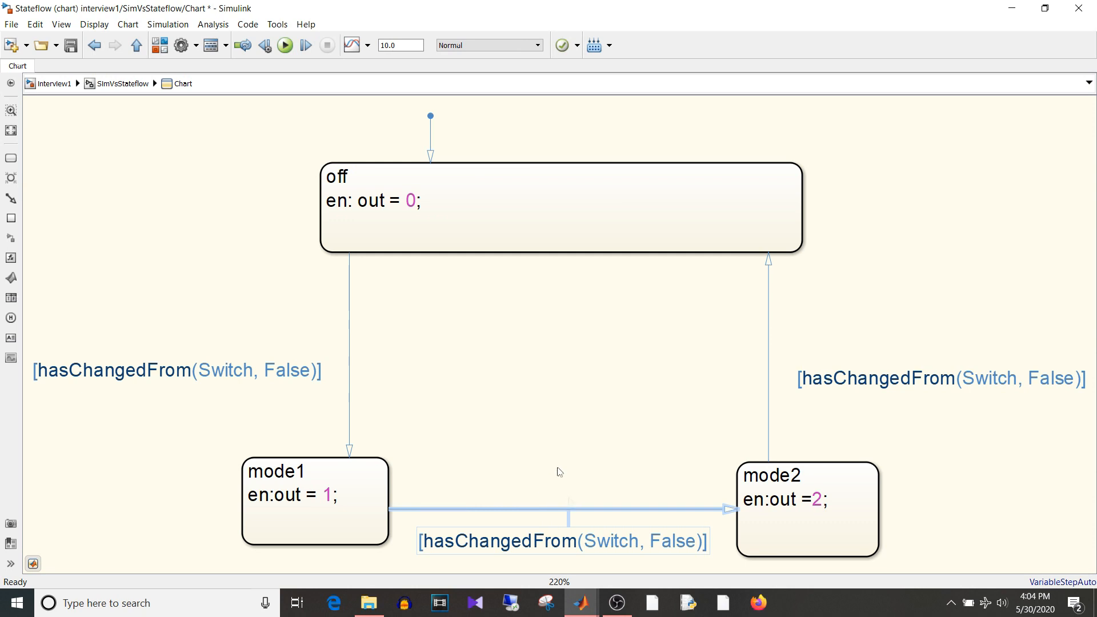
pyautogui.click(807, 509)
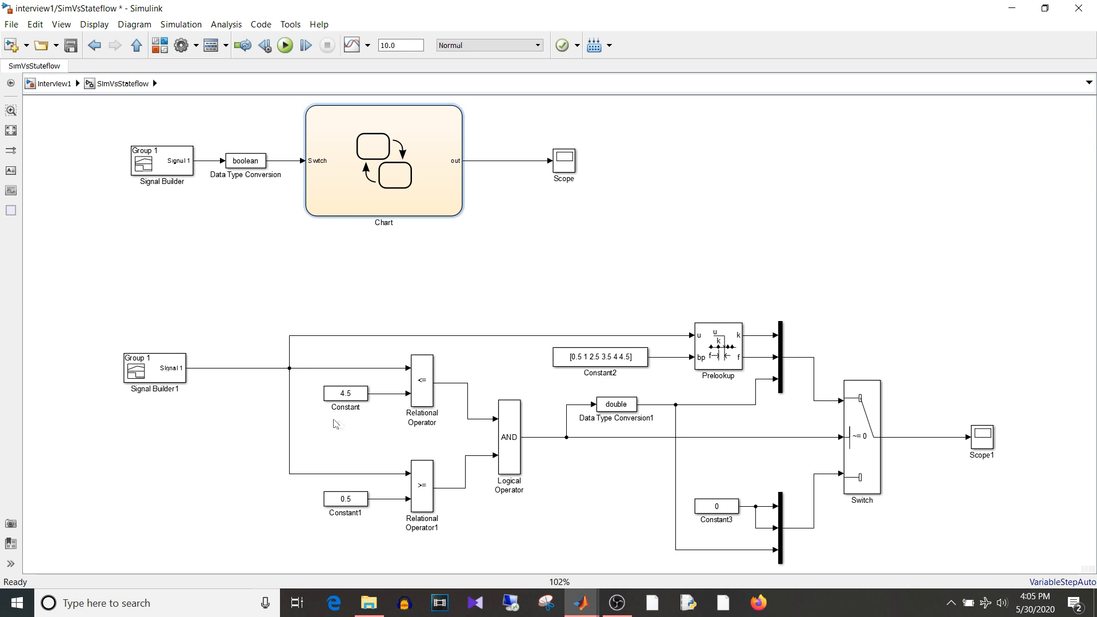
pyautogui.moveTo(833, 426)
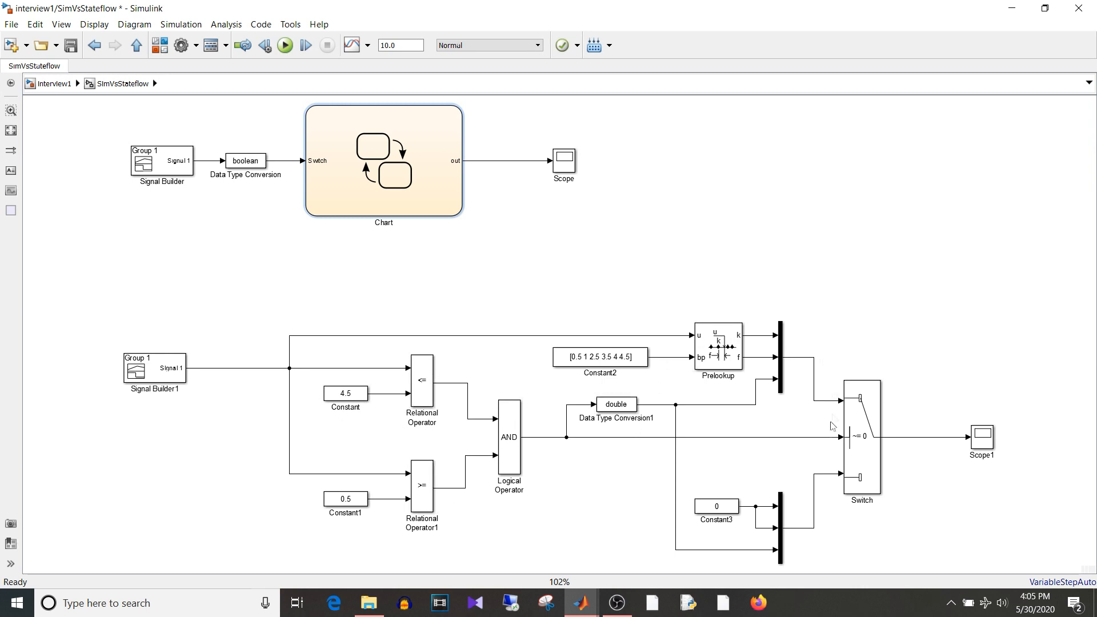
pyautogui.moveTo(985, 473)
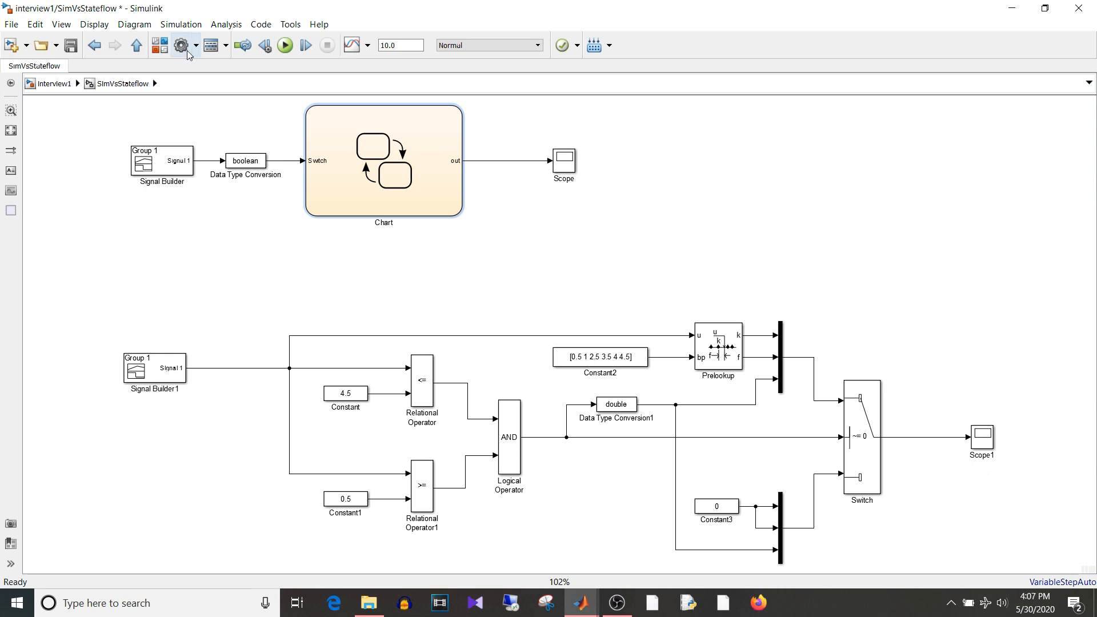
# In Configuration Parameters' Solver pane, set the solver type to Fixed-step
pyautogui.click(180, 44)
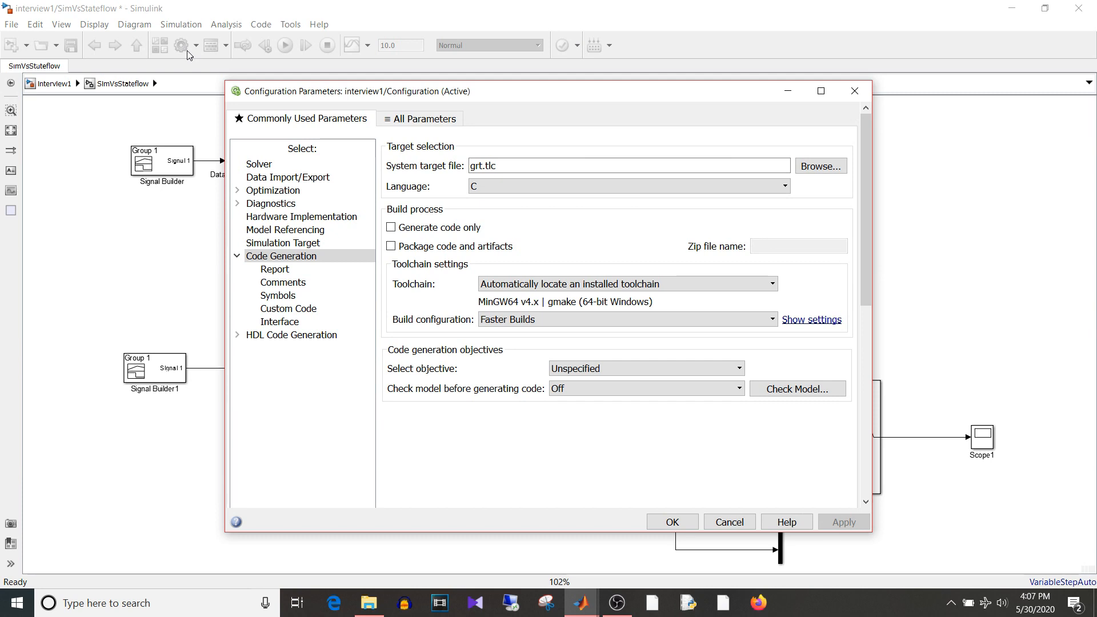
pyautogui.click(260, 164)
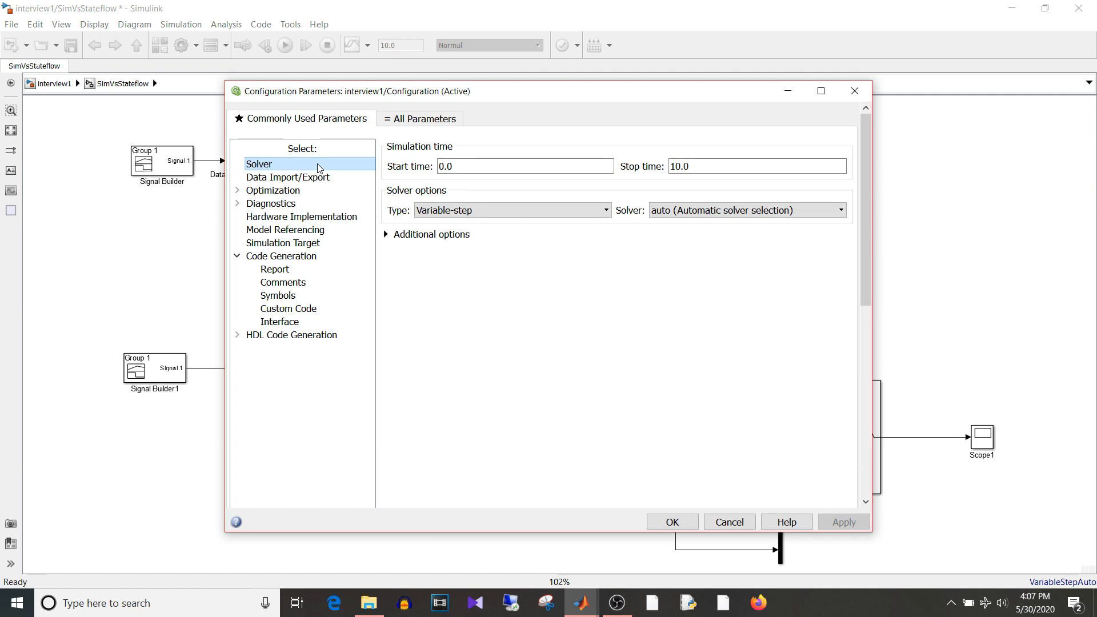
pyautogui.moveTo(448, 187)
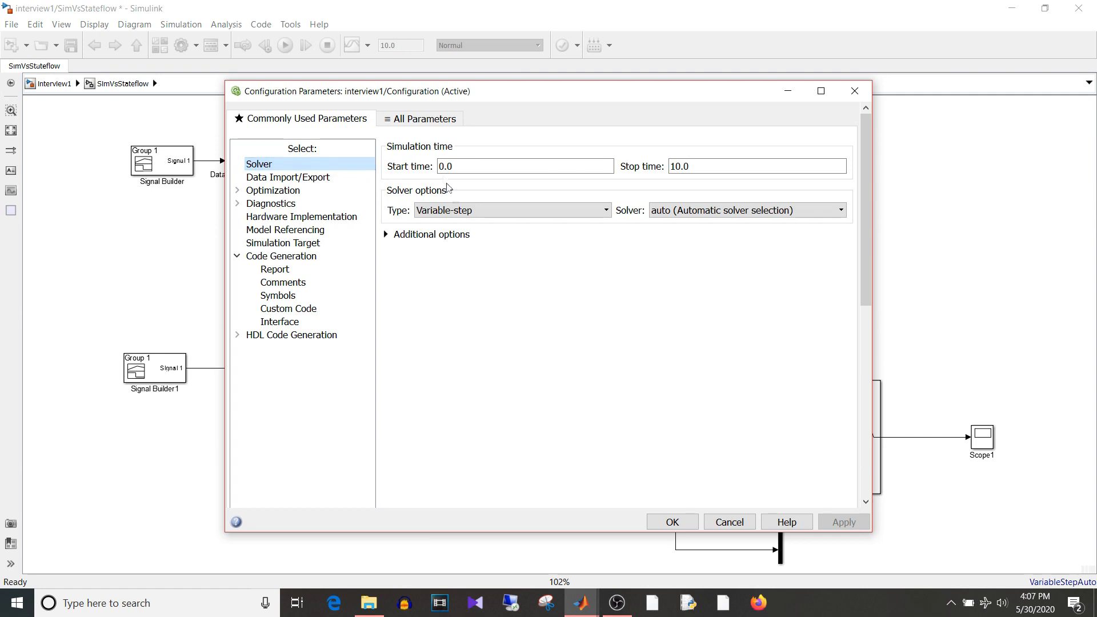
pyautogui.click(511, 210)
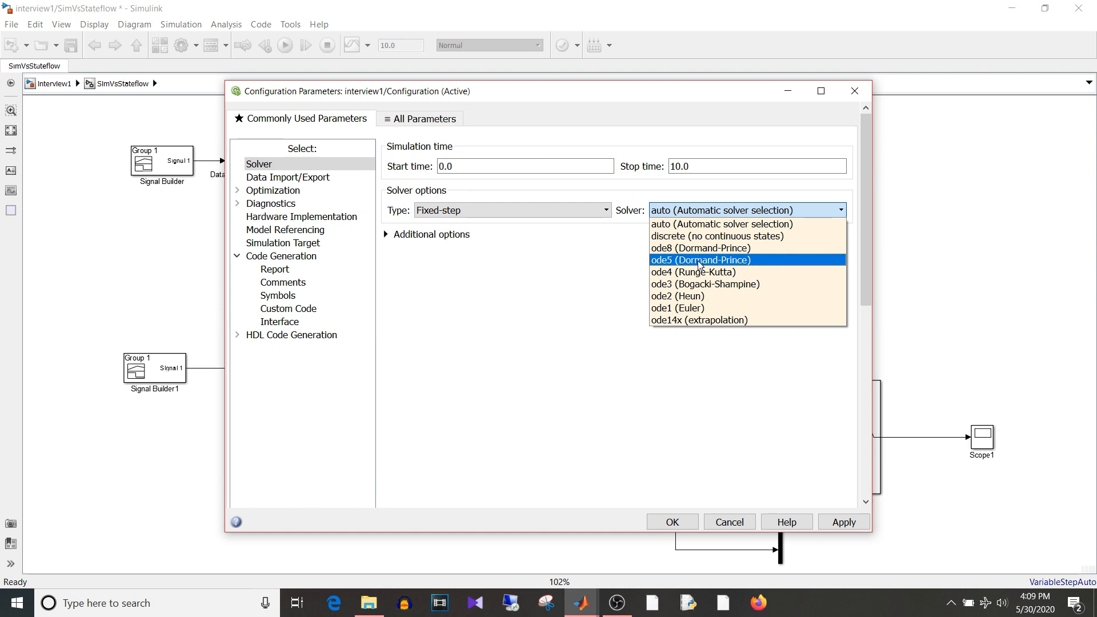
# Choose the discrete (no continuous states) solver with fixed-step size 0.001
pyautogui.click(718, 235)
pyautogui.write('0.001')
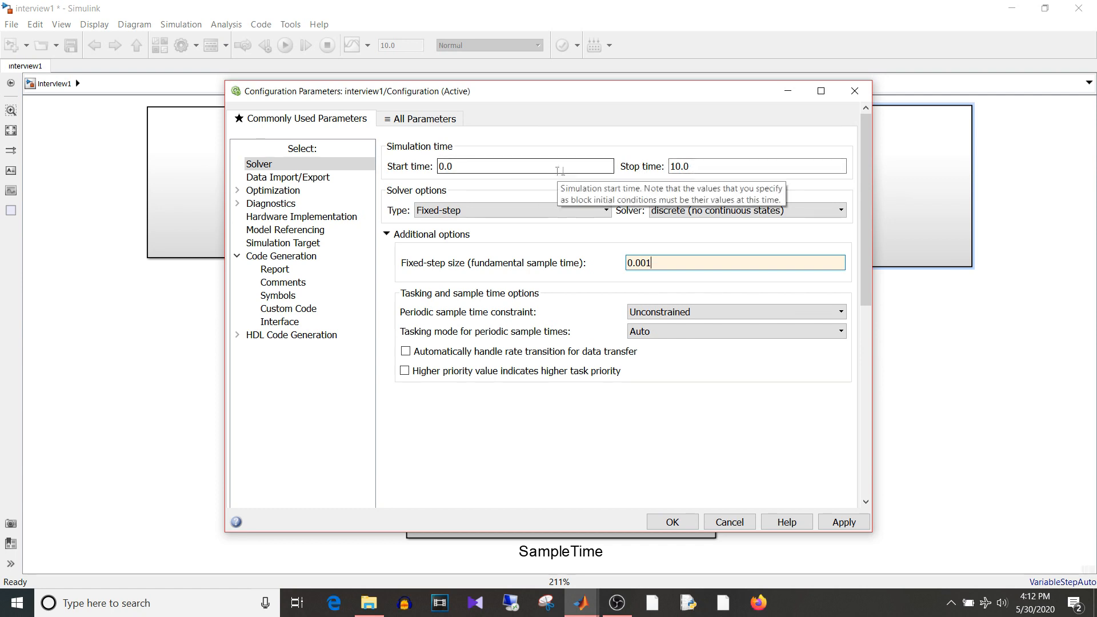
pyautogui.moveTo(590, 189)
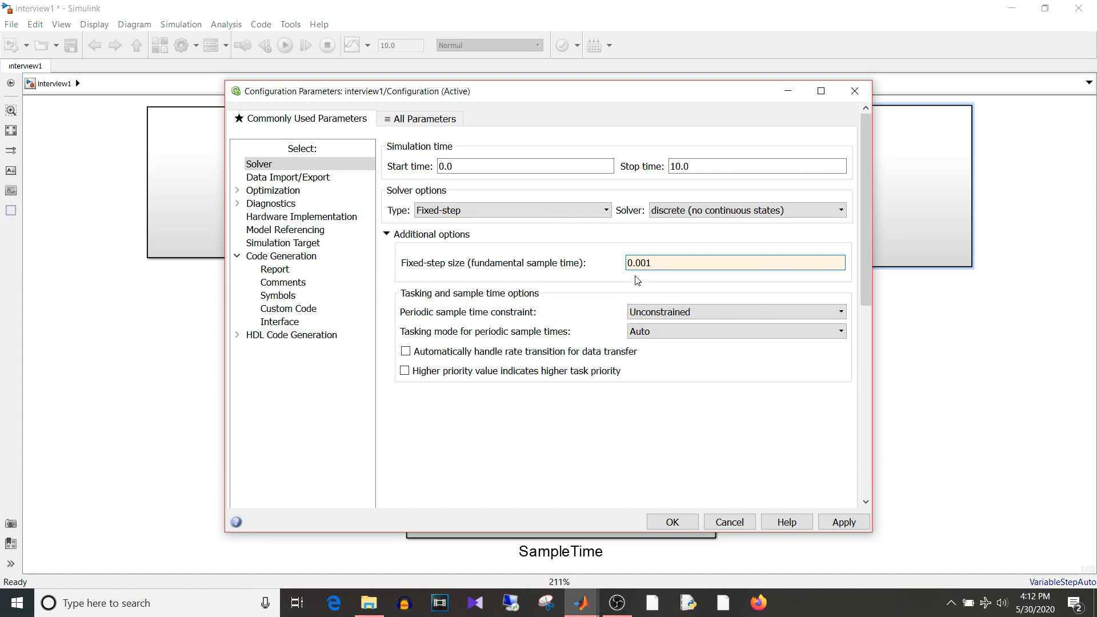
pyautogui.moveTo(653, 293)
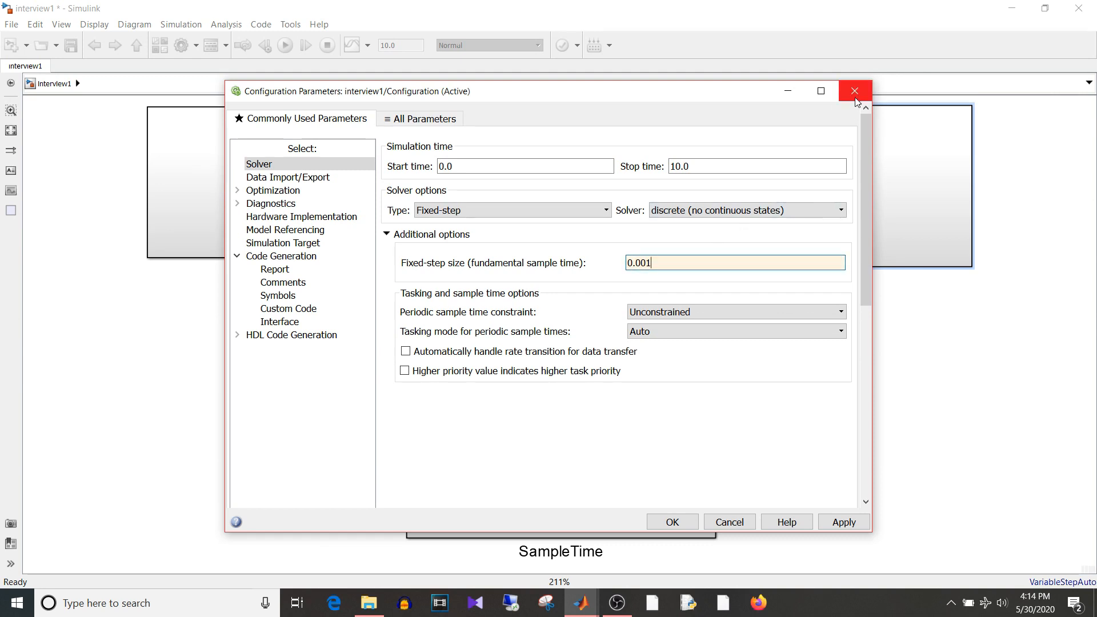
# Close the solver settings and view the SampleTime subsystem's Unit Delay loop
pyautogui.click(854, 91)
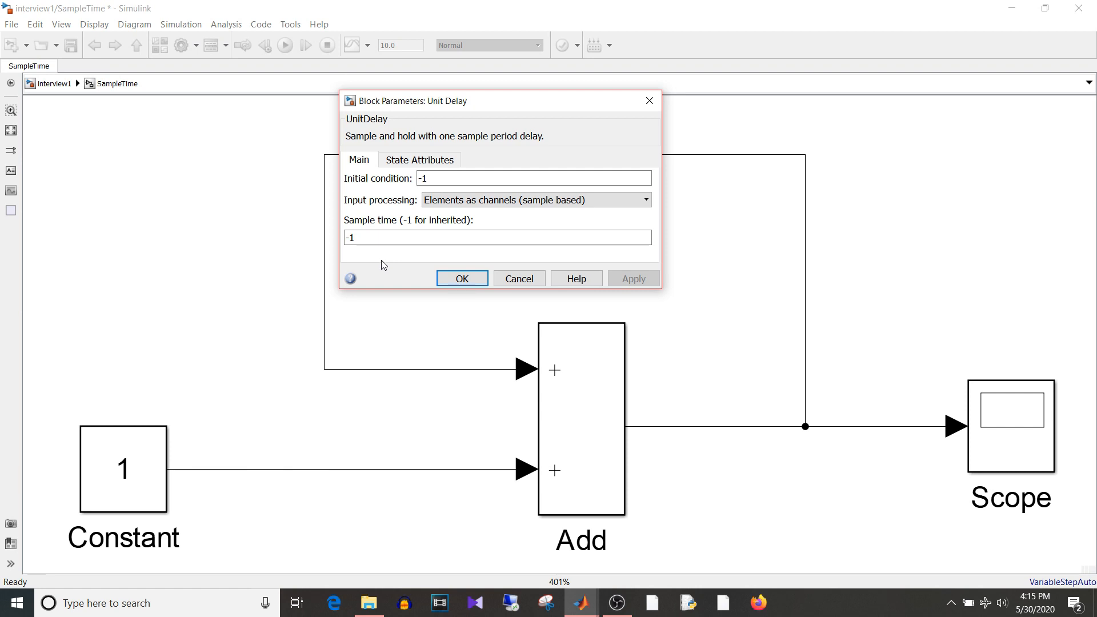
pyautogui.click(461, 279)
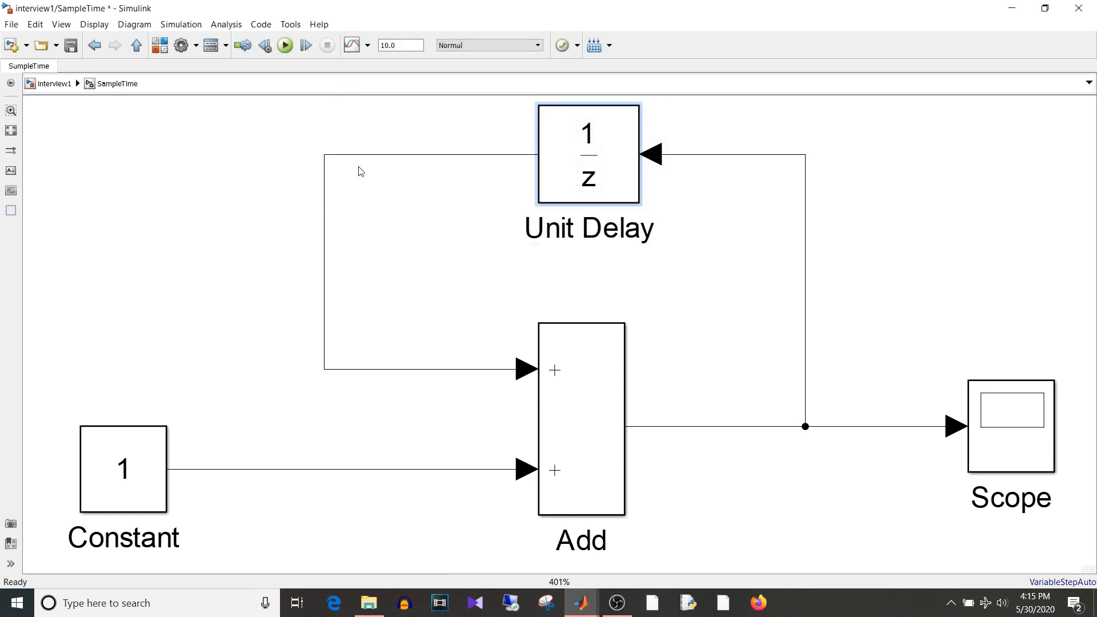